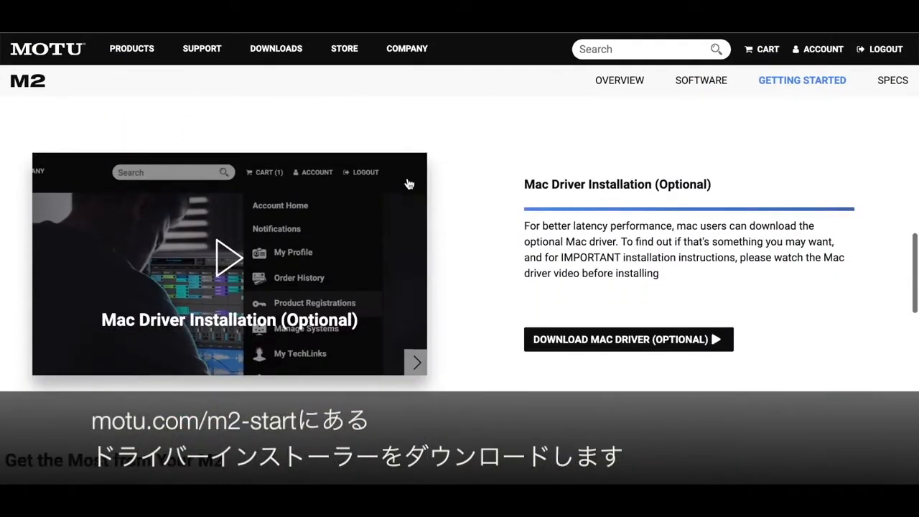
mouse_move(537, 350)
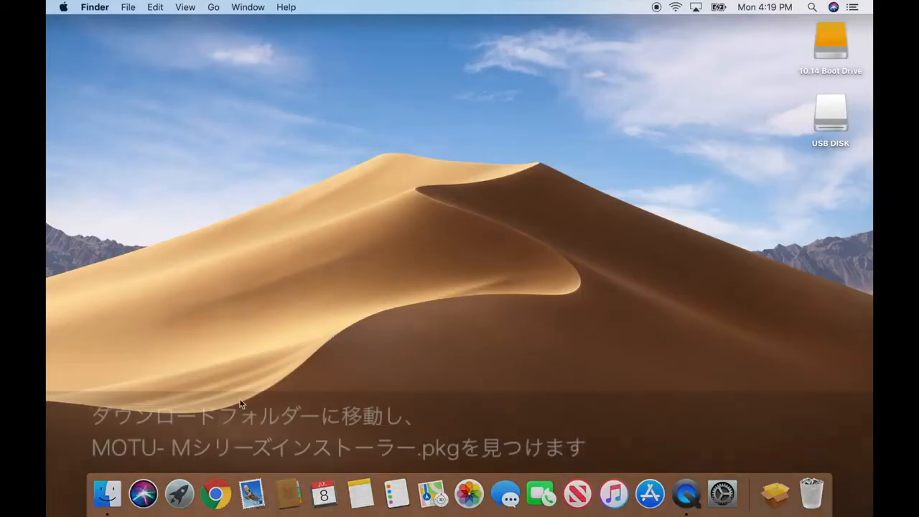
Launch MOTU MSeries Installer.pkg from the Downloads folder in a new Finder window
click(108, 507)
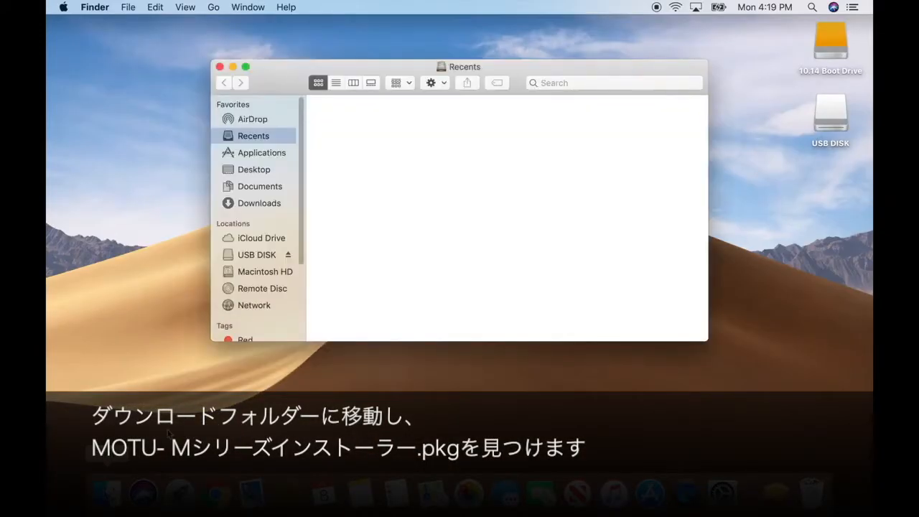
click(260, 203)
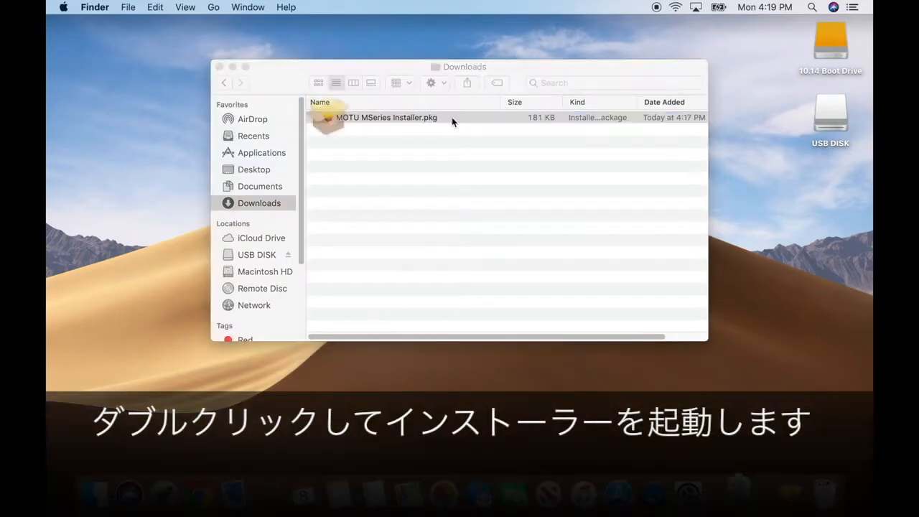
double_click(386, 117)
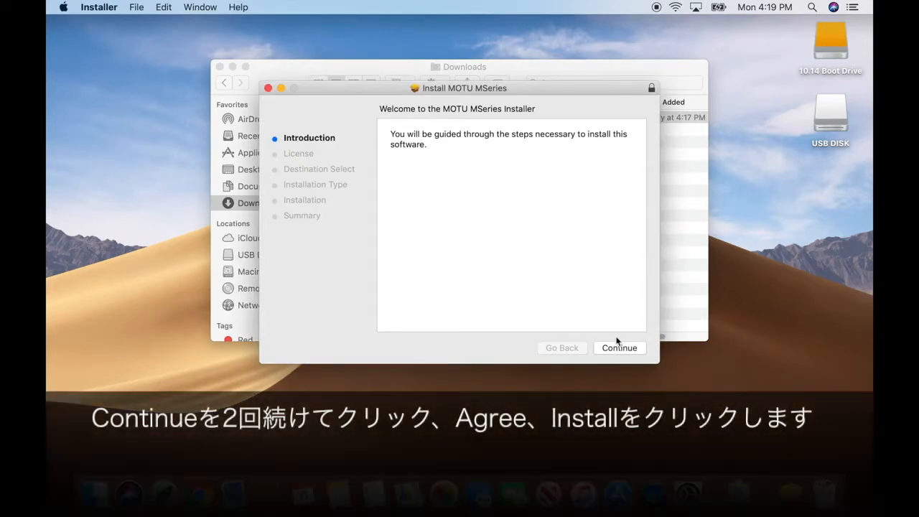
Agree to the MOTU license and install on 10.14 Boot Drive, accepting the required restart
click(619, 347)
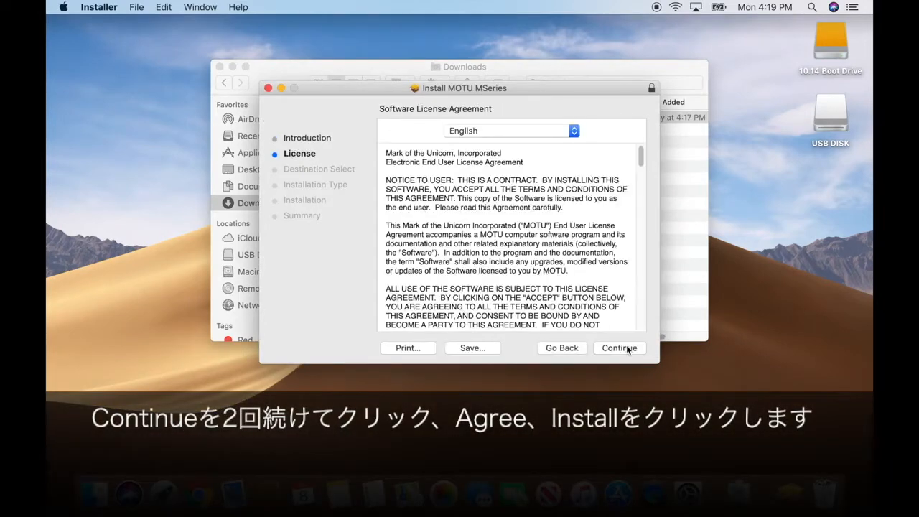
click(620, 347)
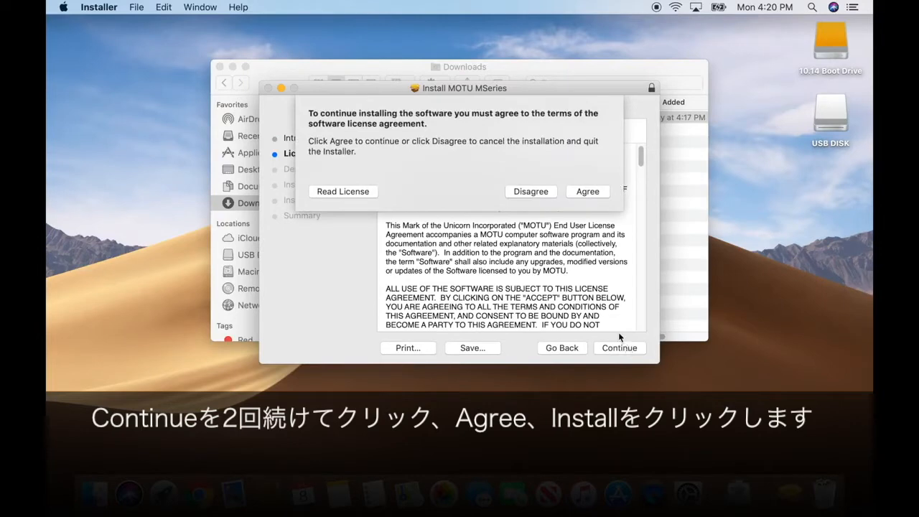
click(587, 191)
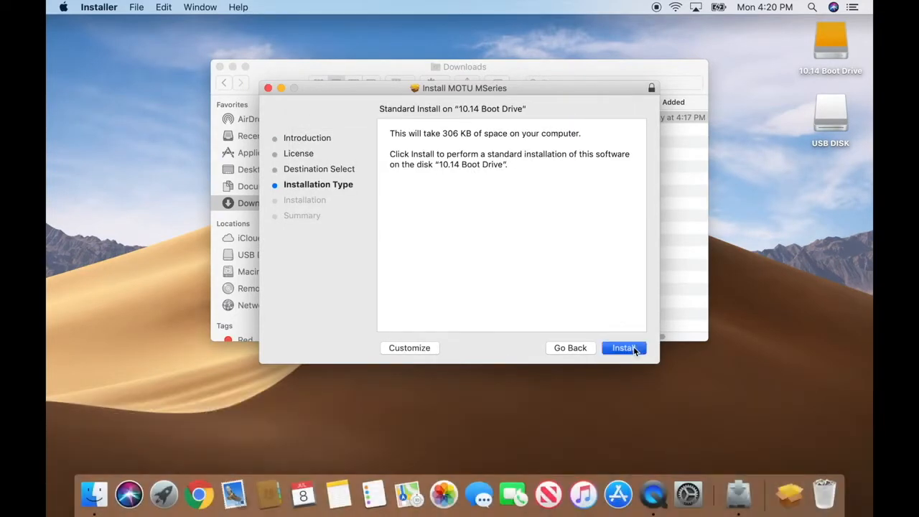
click(624, 347)
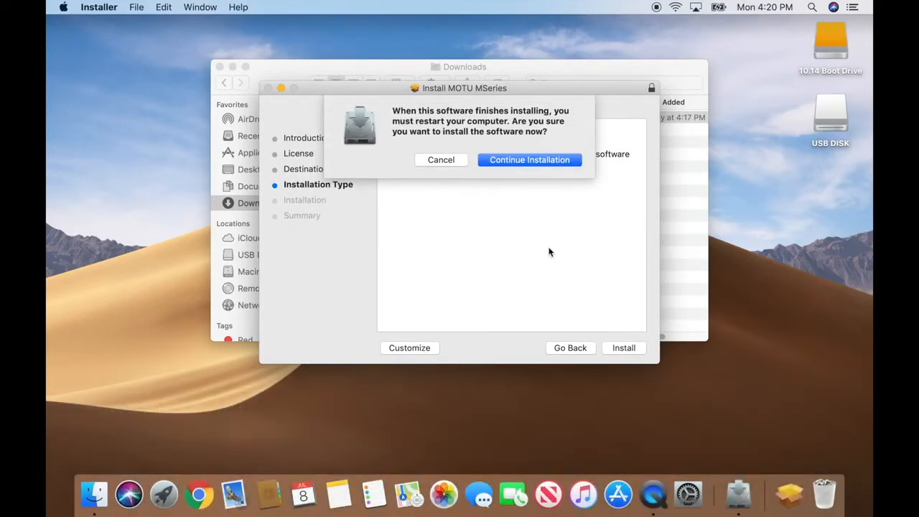
click(528, 159)
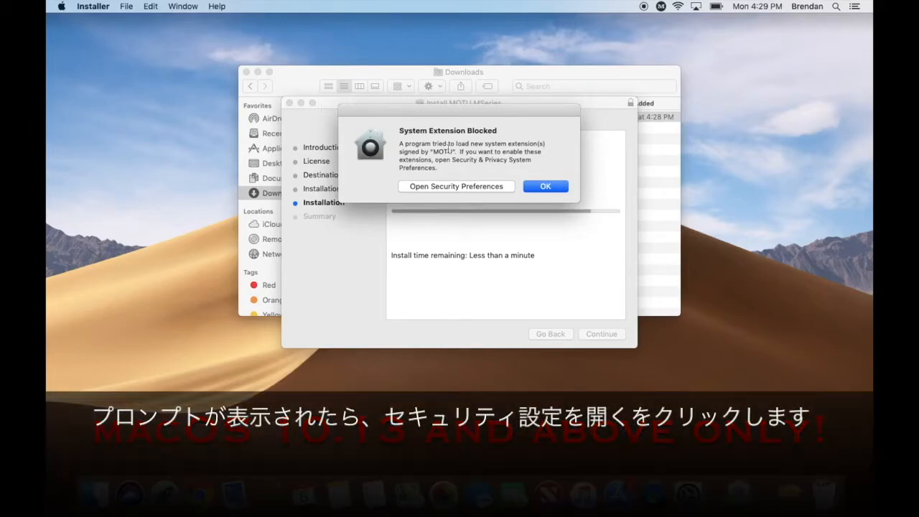
Open Security Preferences from the System Extension Blocked alert
click(456, 185)
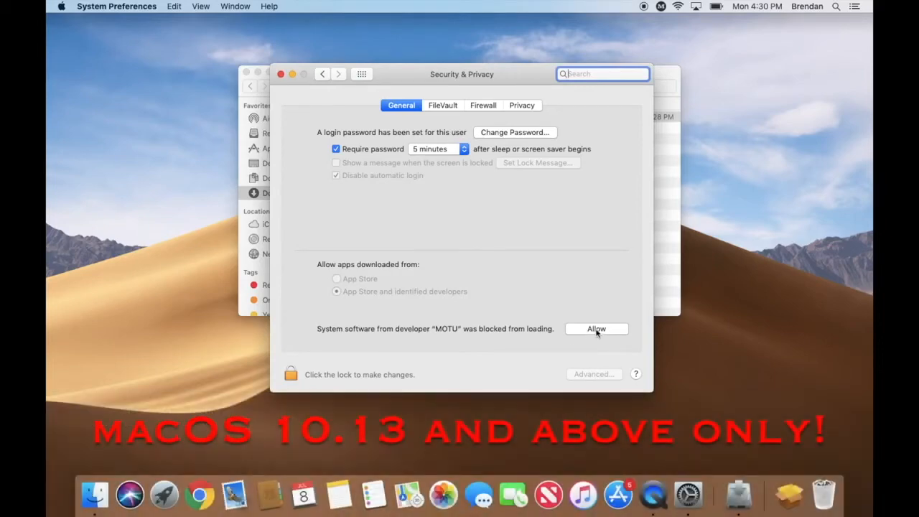
Allow the MOTU system software in Security & Privacy and return to the Installer window
click(596, 329)
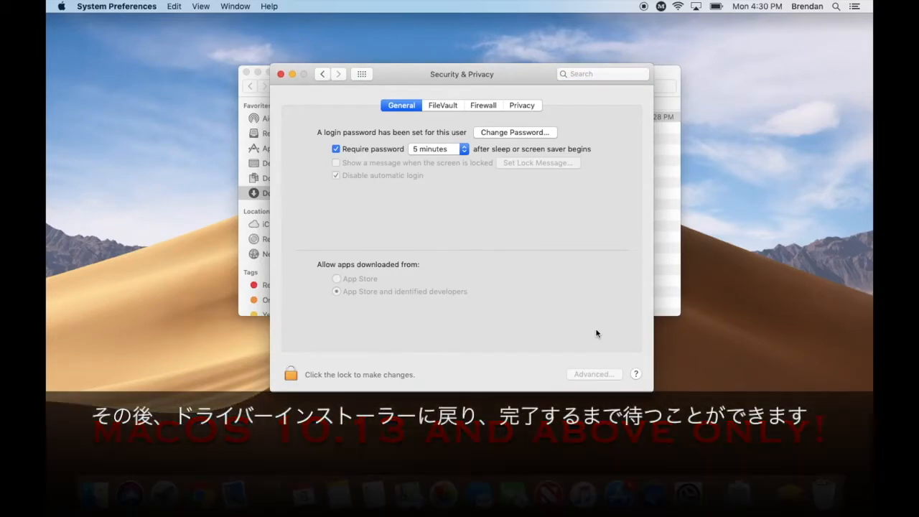
mouse_move(678, 379)
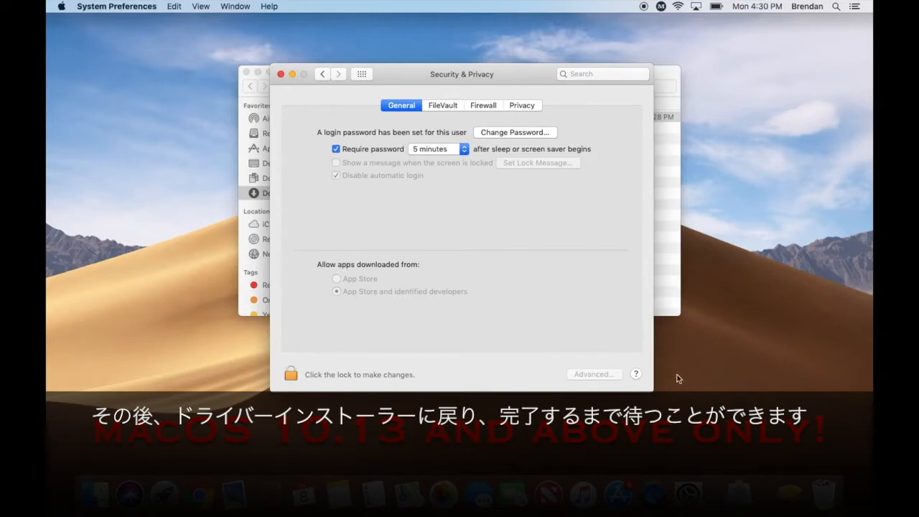
click(738, 490)
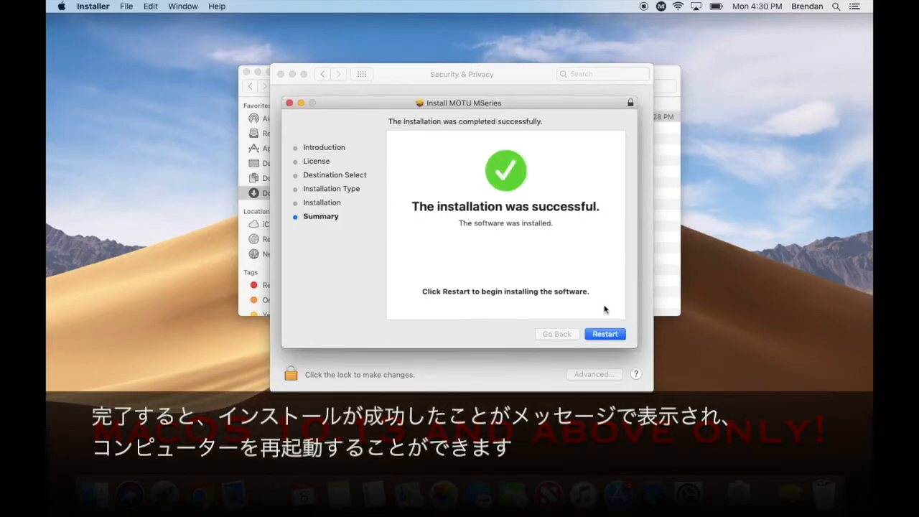
mouse_move(618, 310)
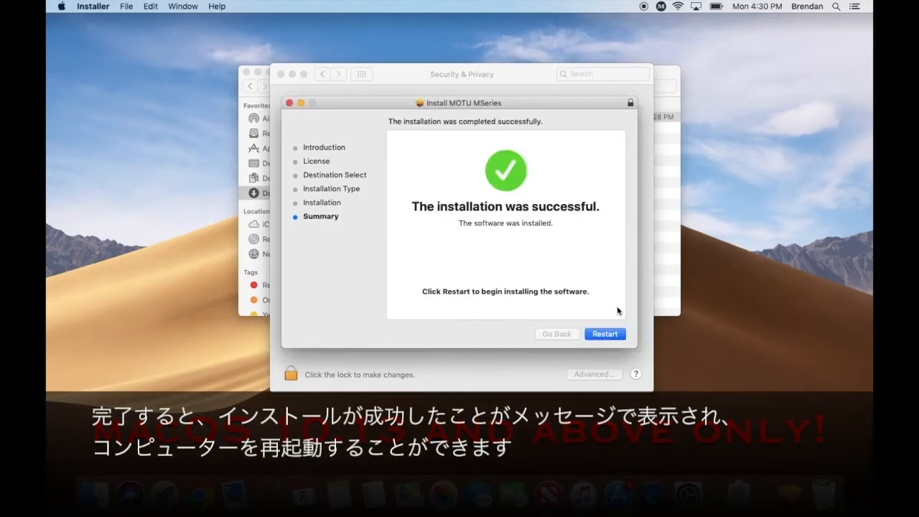
mouse_move(619, 339)
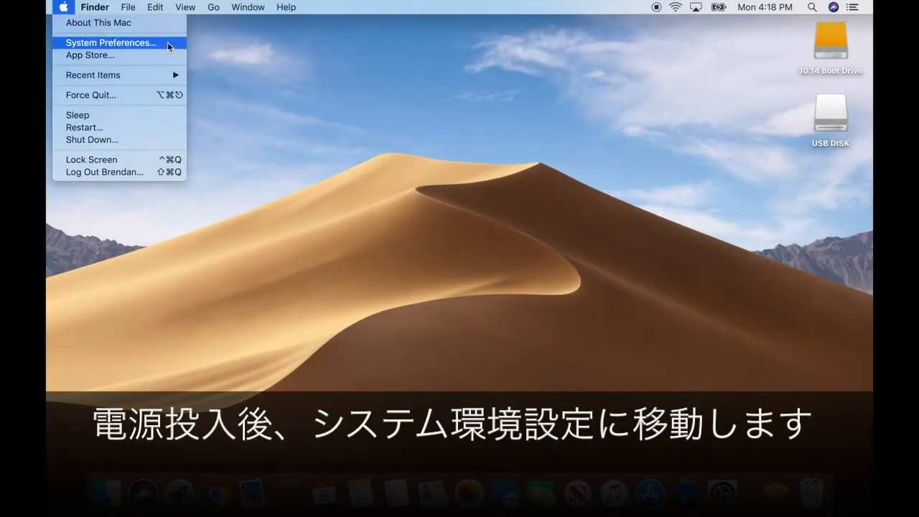
Open Sound preferences with M2 as the output device, then show the Input device list
click(110, 43)
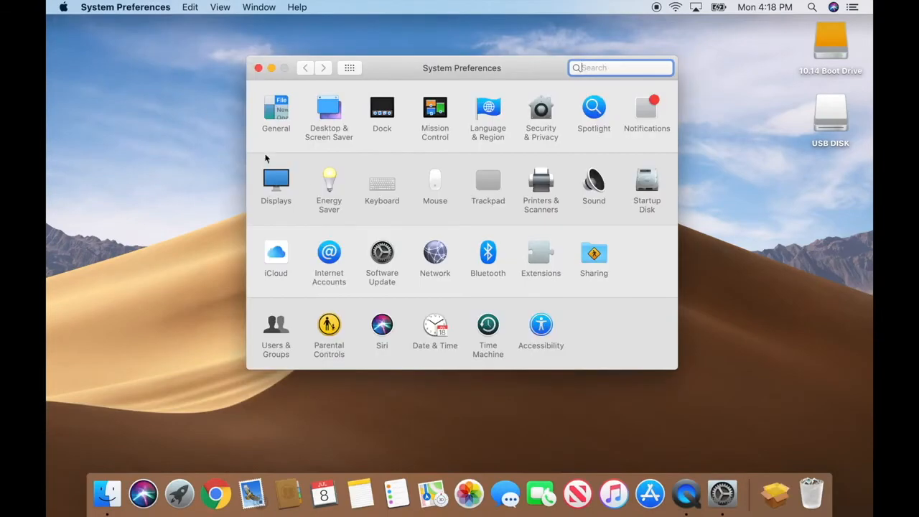
click(594, 181)
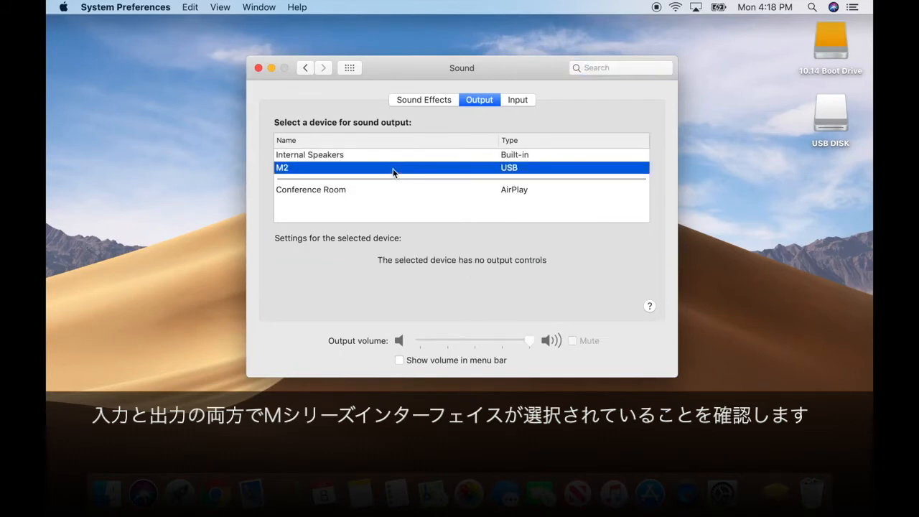
click(519, 99)
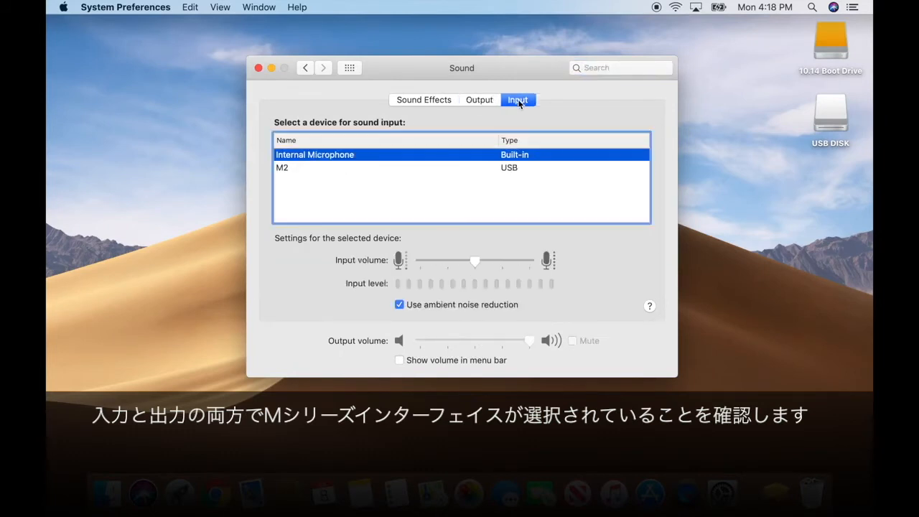